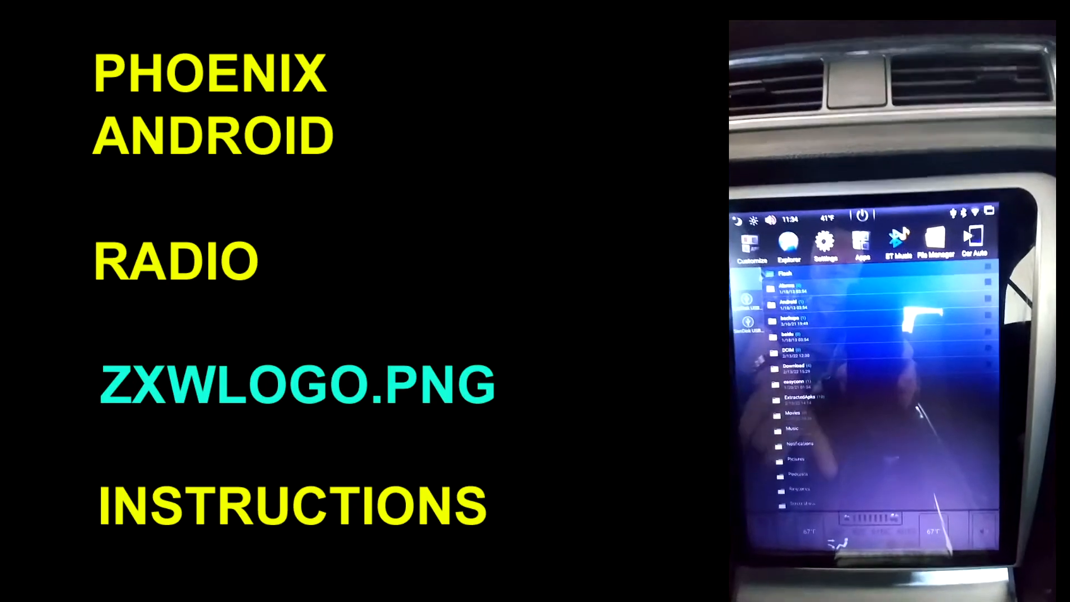
Scroll through the top-level folder list of the radio's internal Flash storage.
scroll("down", 3)
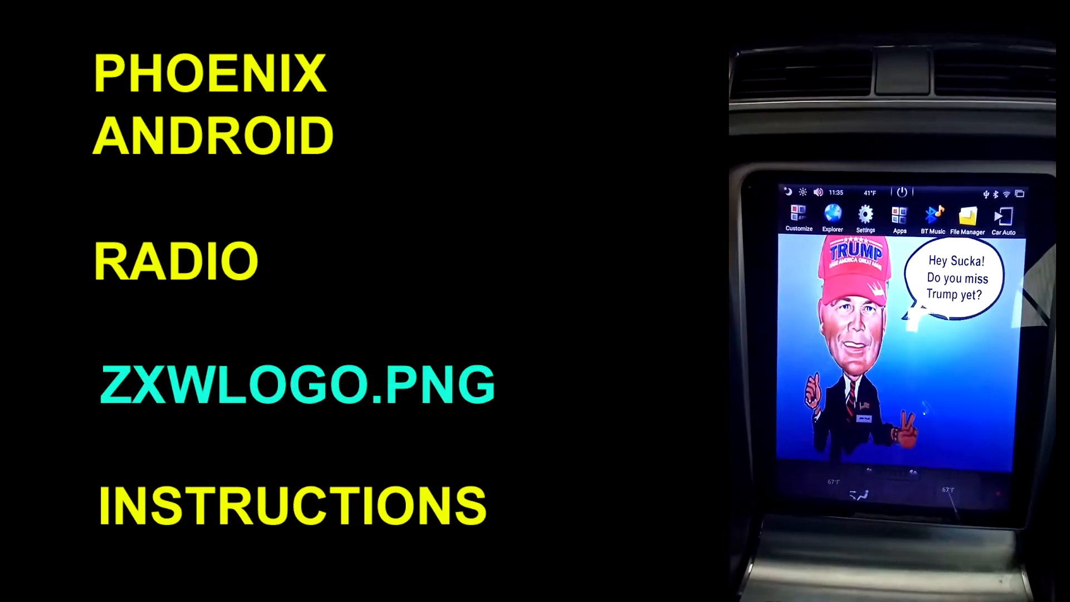
left_click(865, 214)
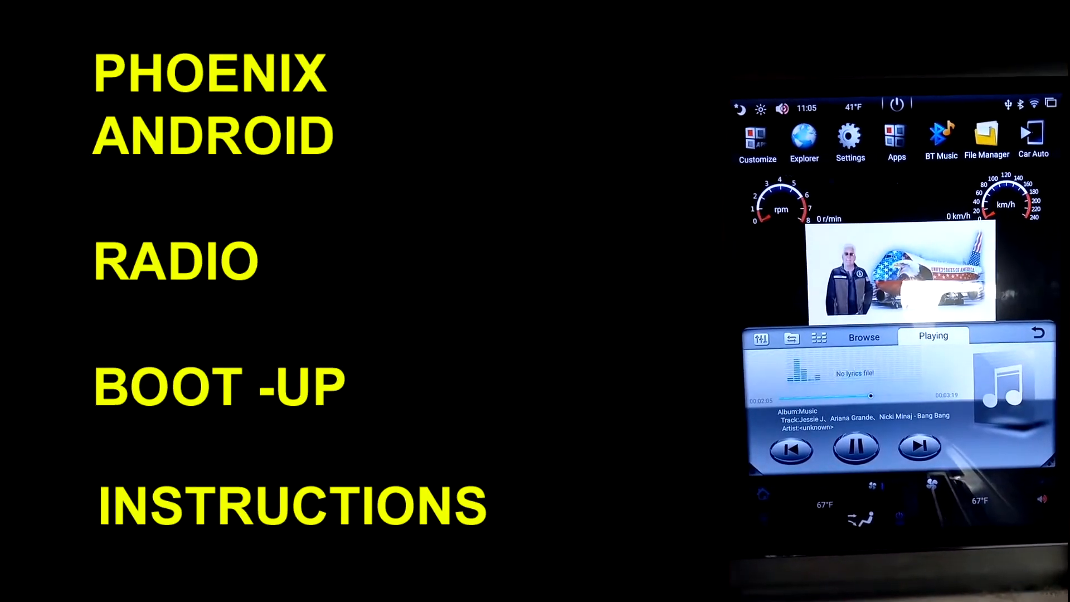
Enter the radio's Settings from the top bar to reach the Boot logo option.
left_click(850, 137)
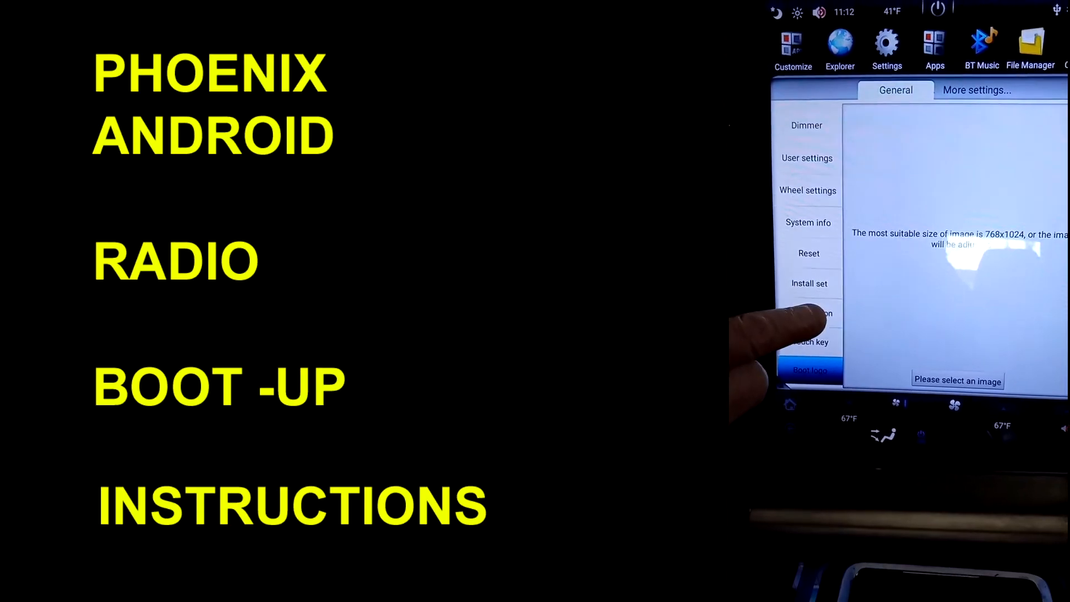
Scroll the settings sidebar down to reach the More settings entry.
scroll("down", 3)
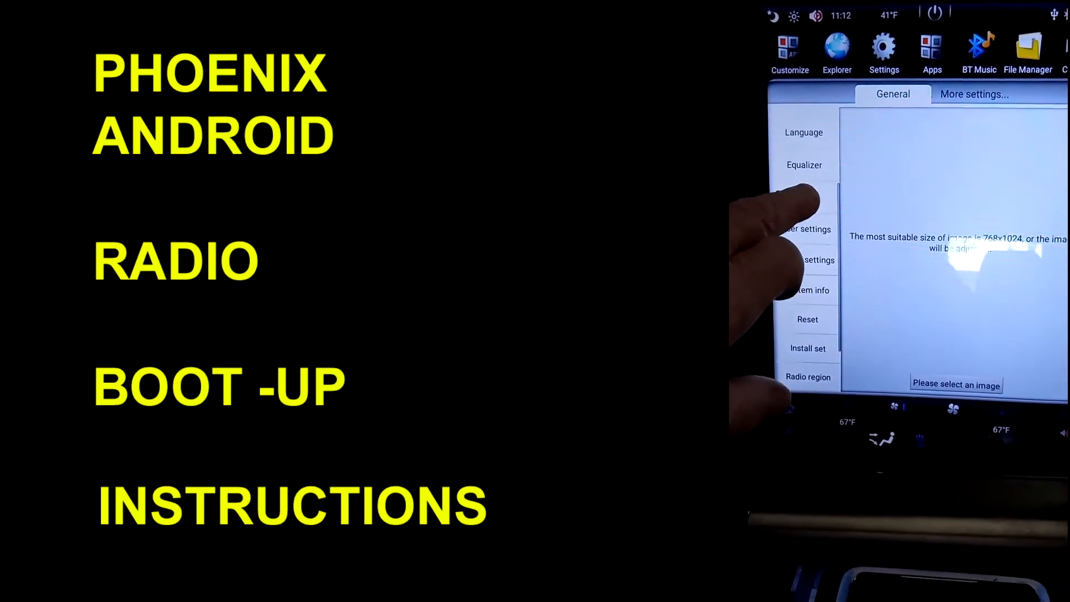
scroll("down", 3)
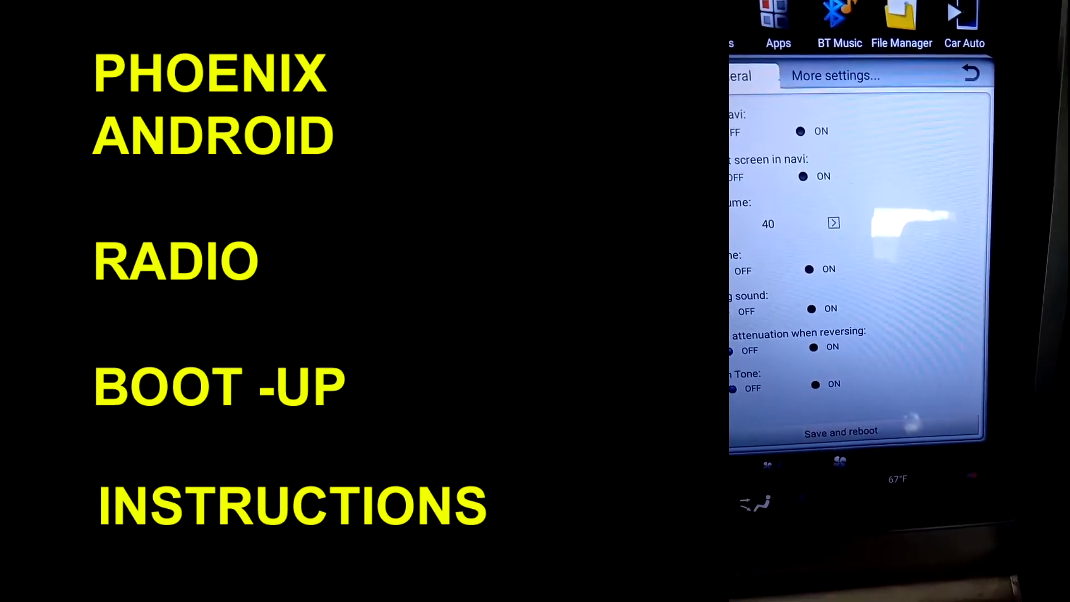
Save and reboot the radio, then resume the current song on the home screen.
left_click(840, 432)
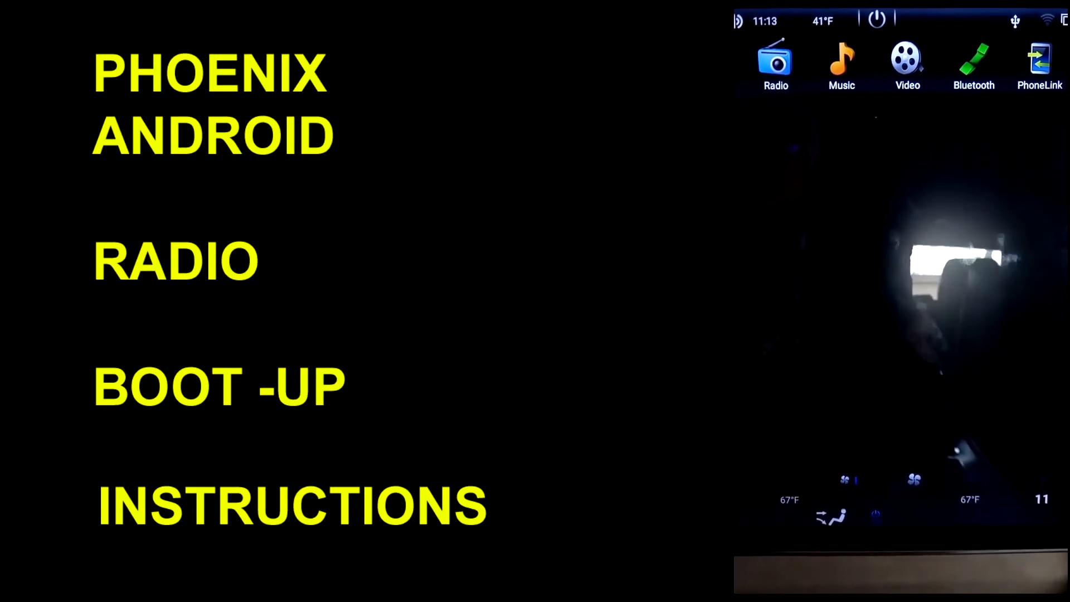
left_click(842, 65)
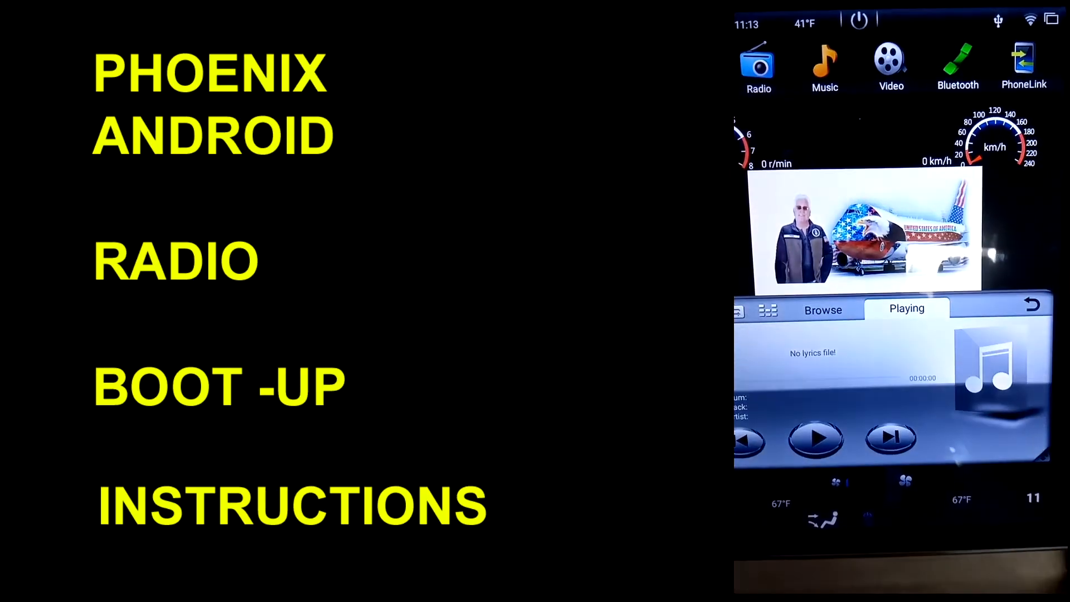
left_click(815, 438)
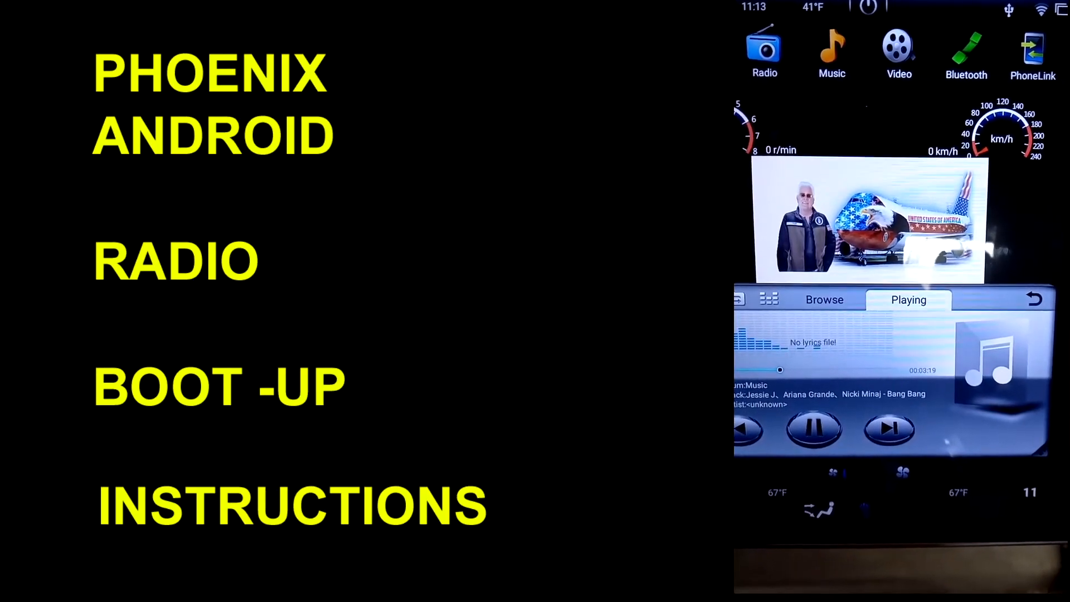